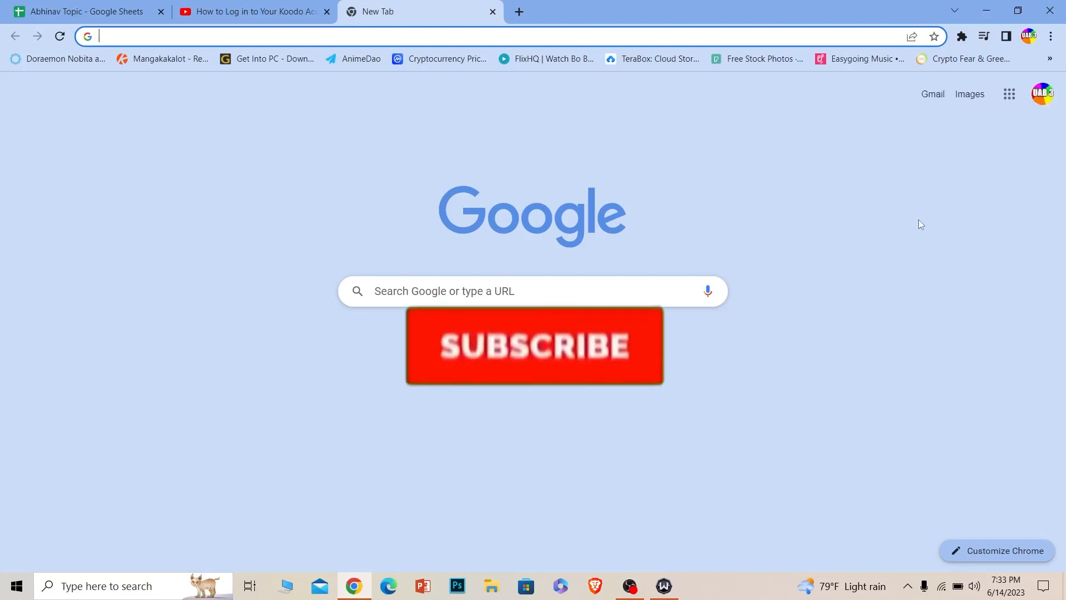
Enter koodomobile.com in the new tab's address bar.
left_click(534, 344)
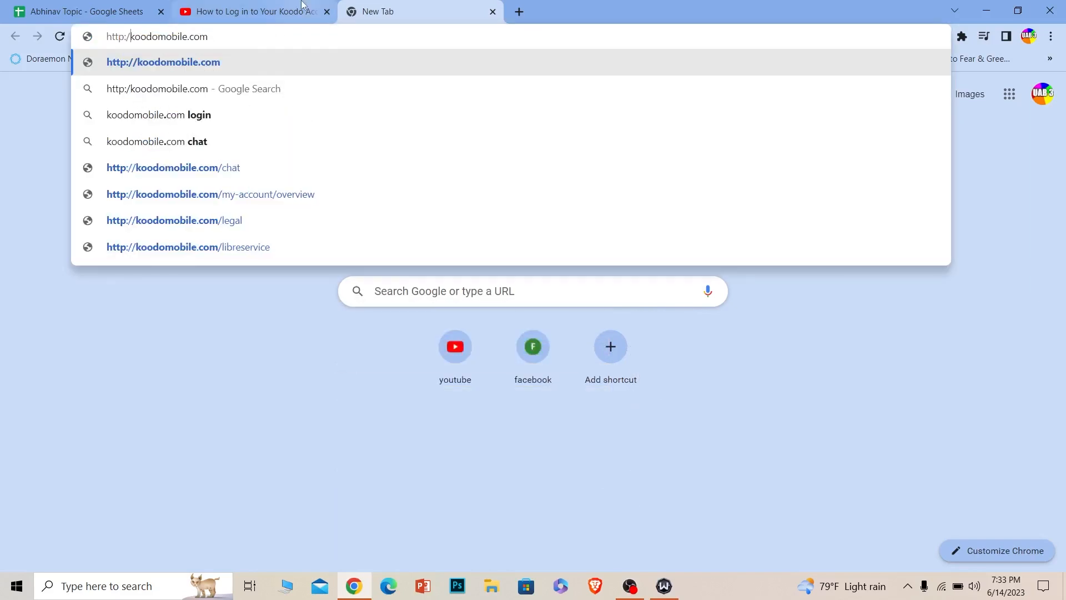
Load koodomobile.com and follow the Log in link to the account sign-in page.
key("Backspace")
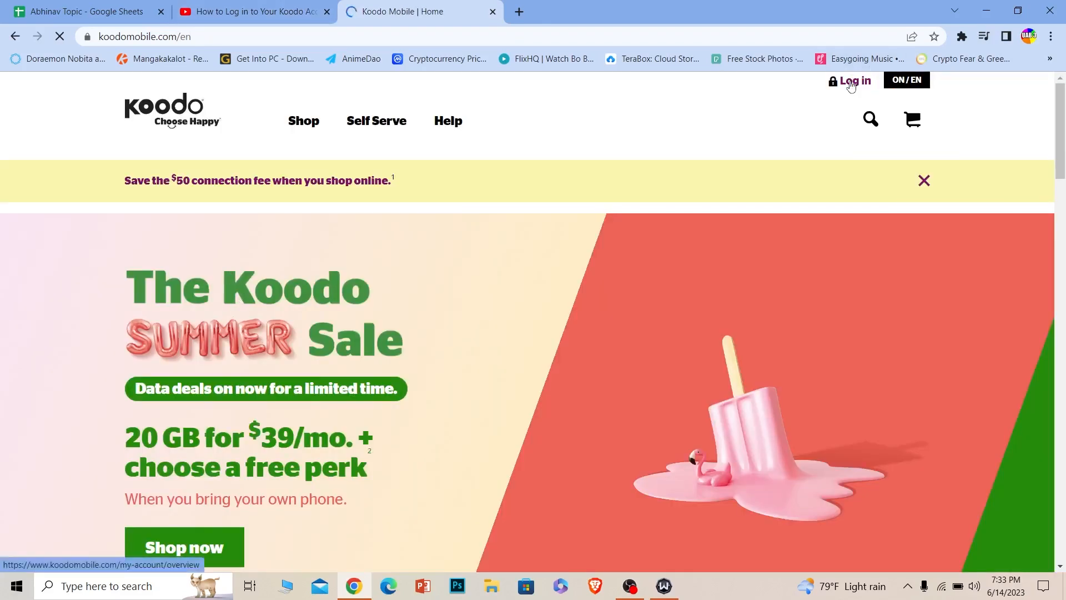
left_click(855, 80)
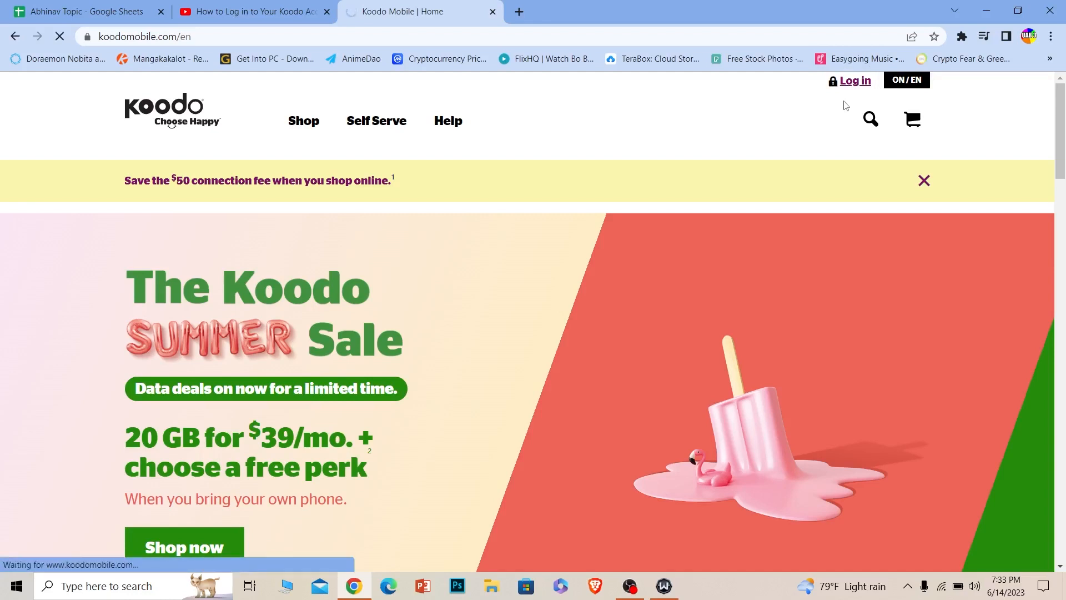
mouse_move(848, 127)
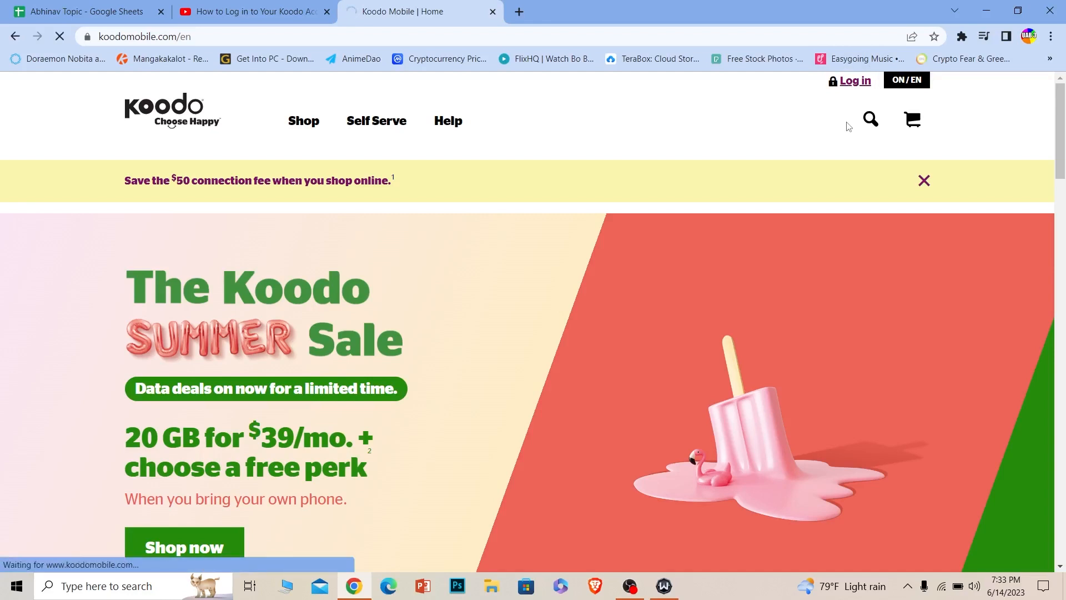
left_click(855, 80)
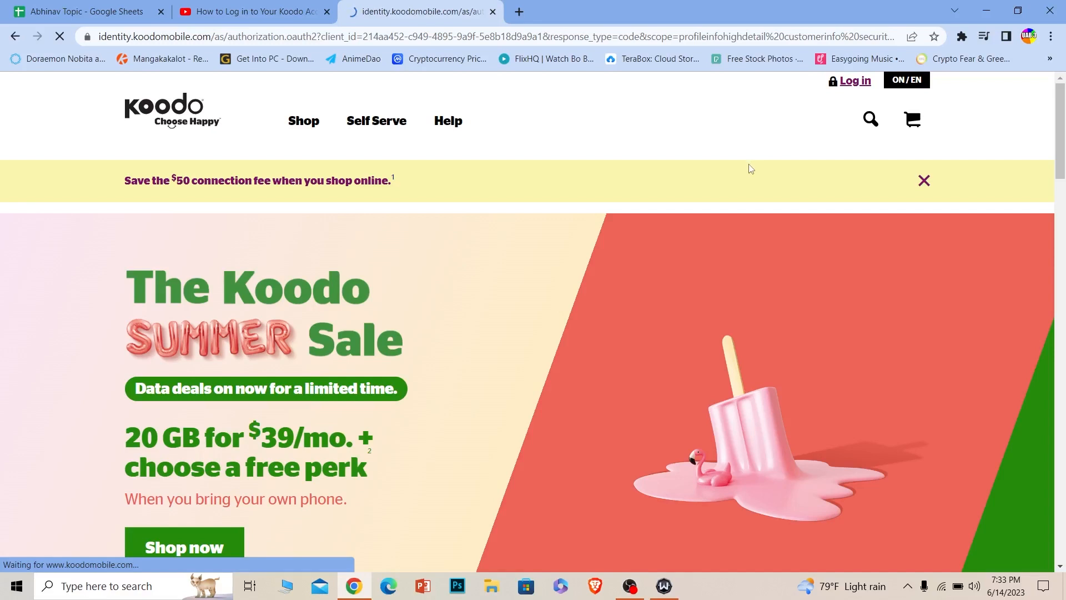
Enter an email address starting 'one@gm' and a password in the Monthly customer form.
left_click(855, 80)
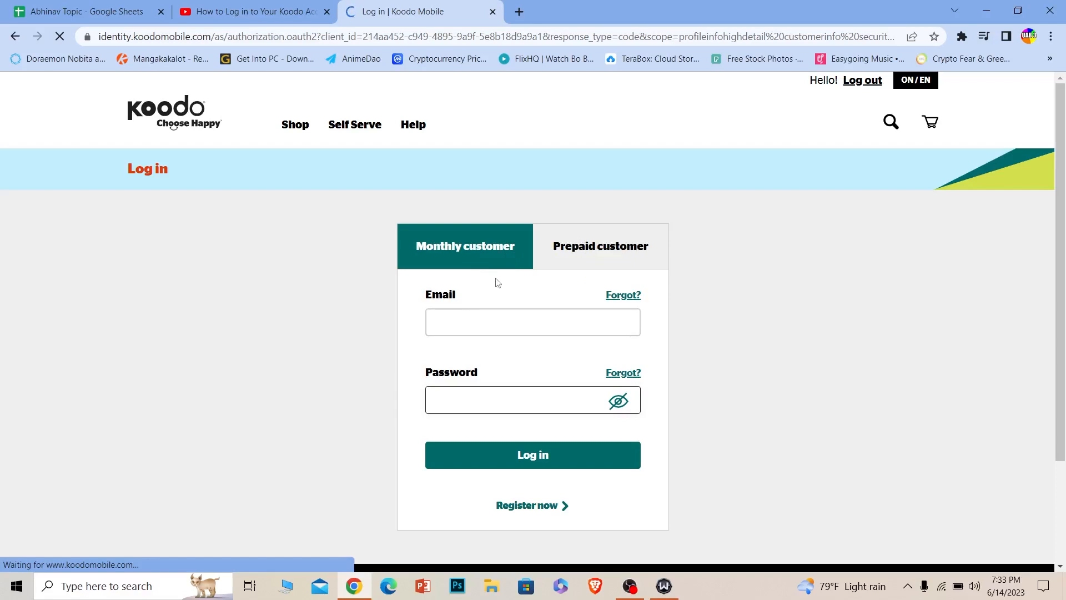
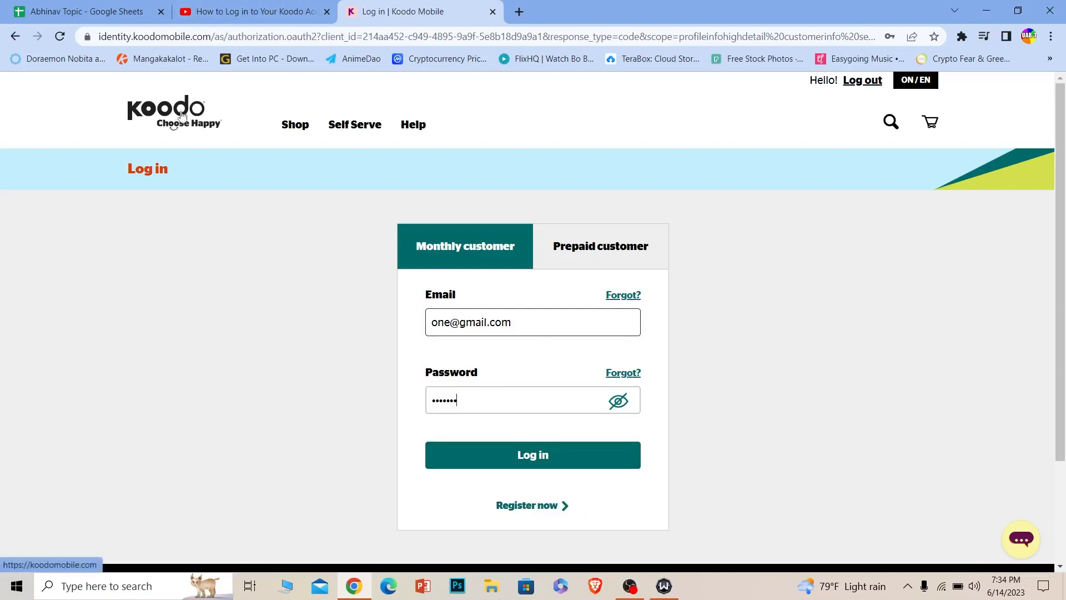
Go back to the Koodo home page through the Koodo logo.
left_click(533, 454)
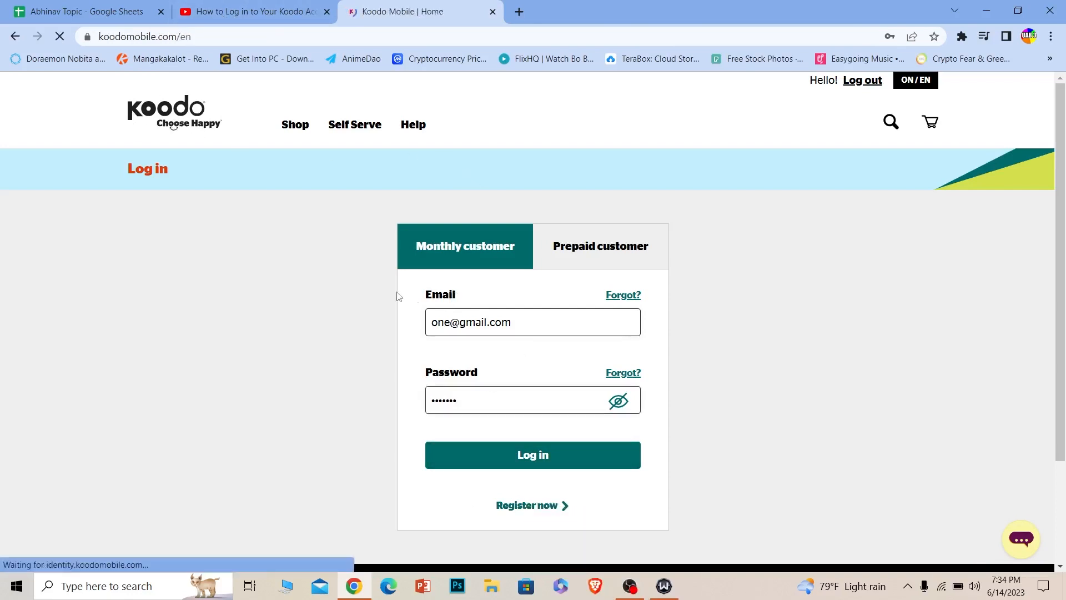
left_click(532, 454)
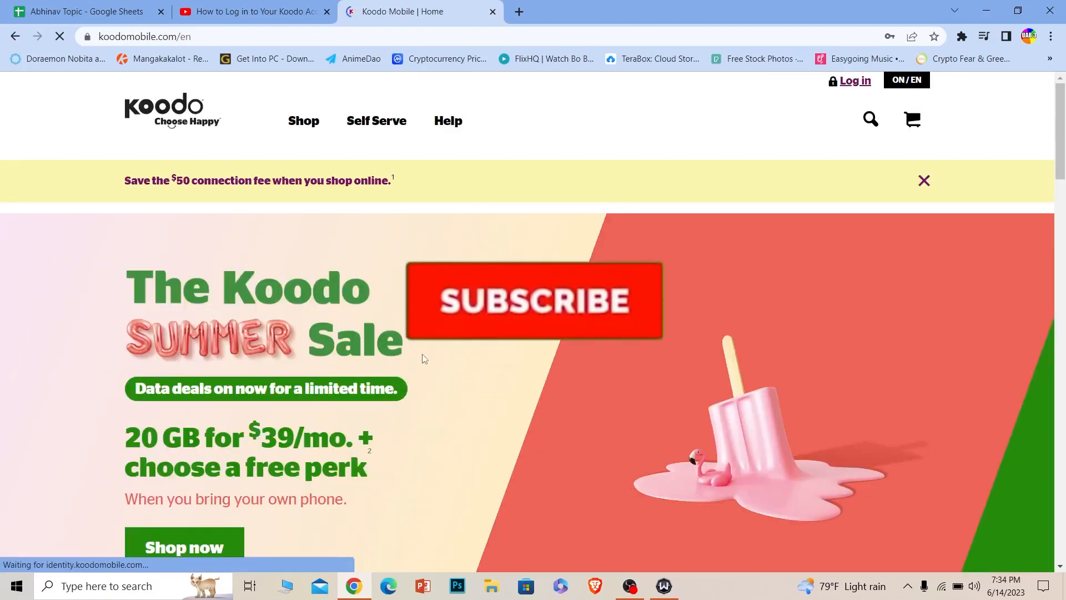
left_click(533, 300)
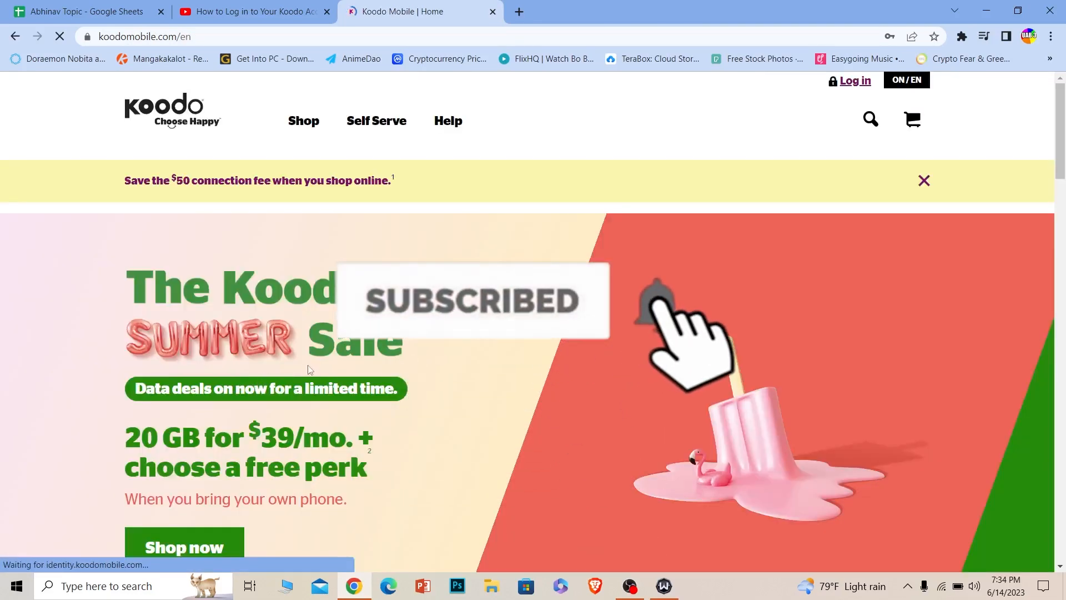